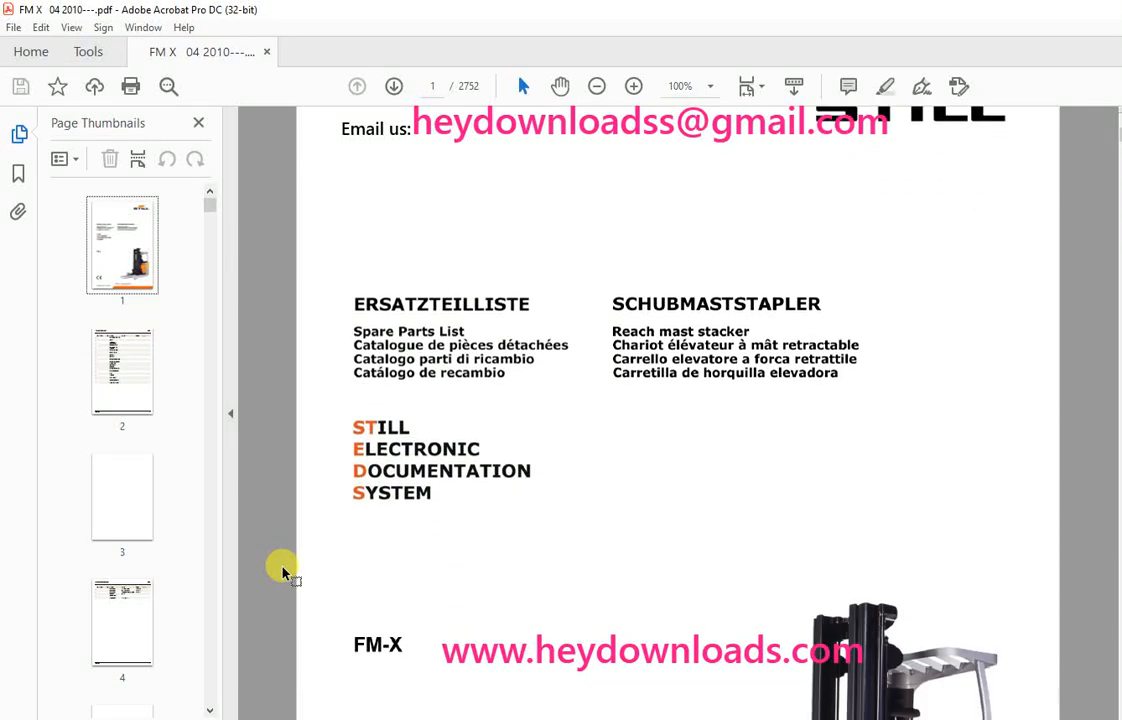
pyautogui.scroll(-3)
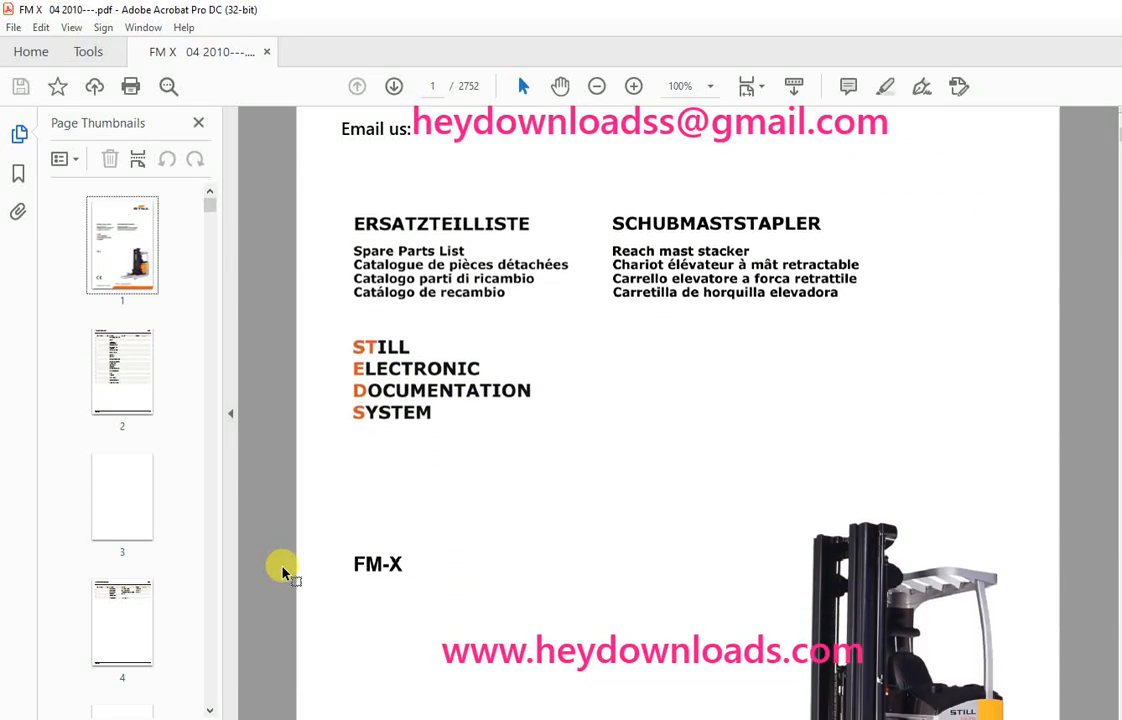
pyautogui.scroll(-3)
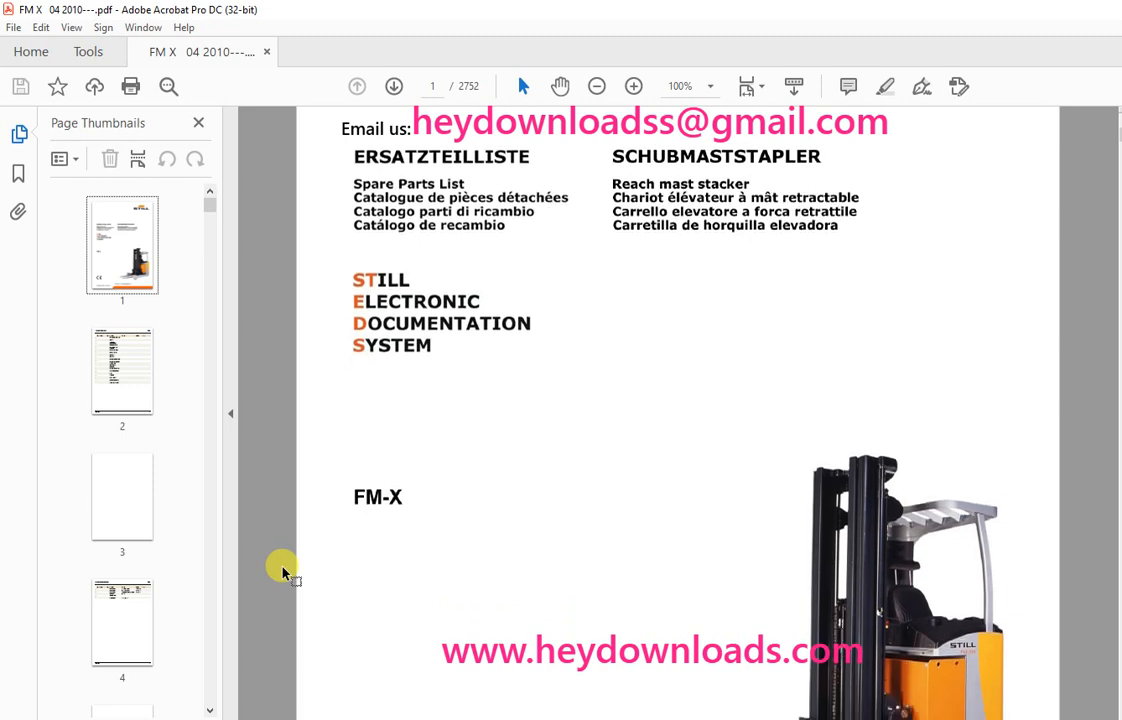
pyautogui.scroll(-3)
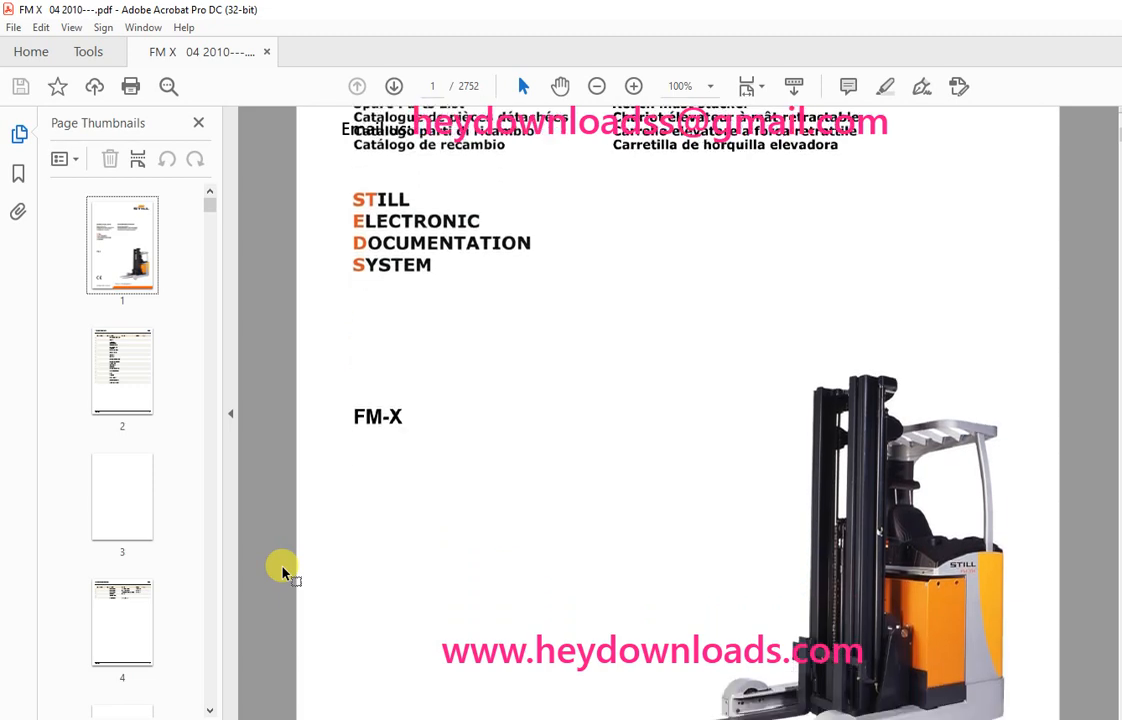
pyautogui.scroll(-3)
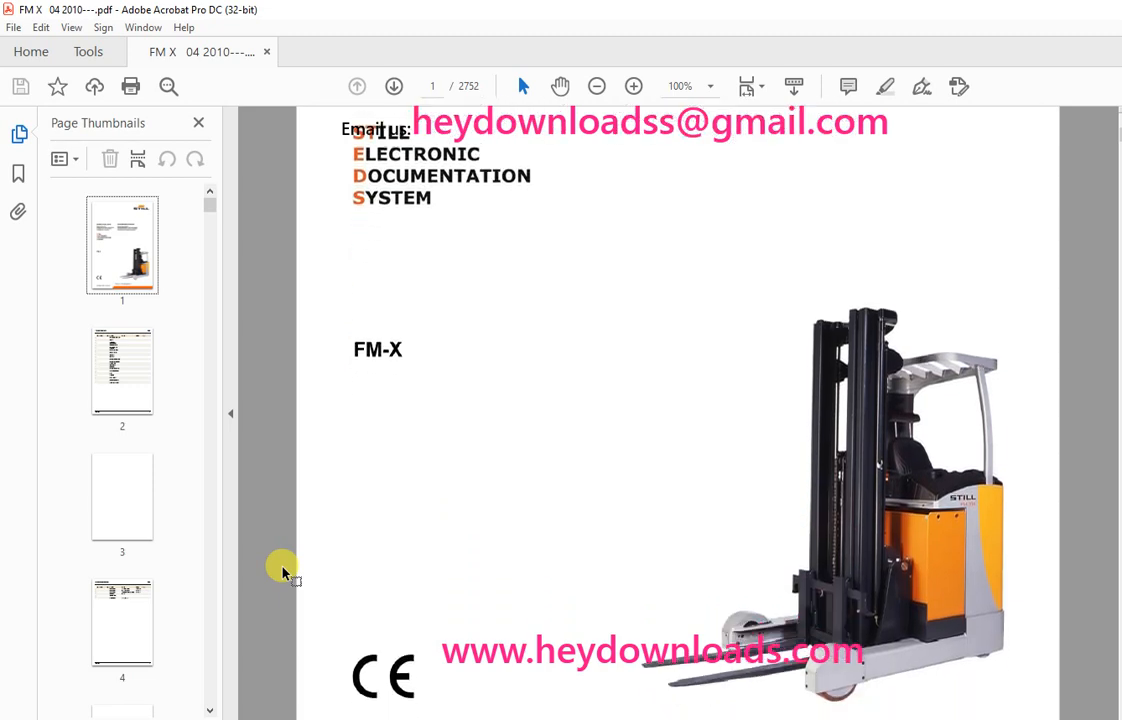
pyautogui.scroll(-3)
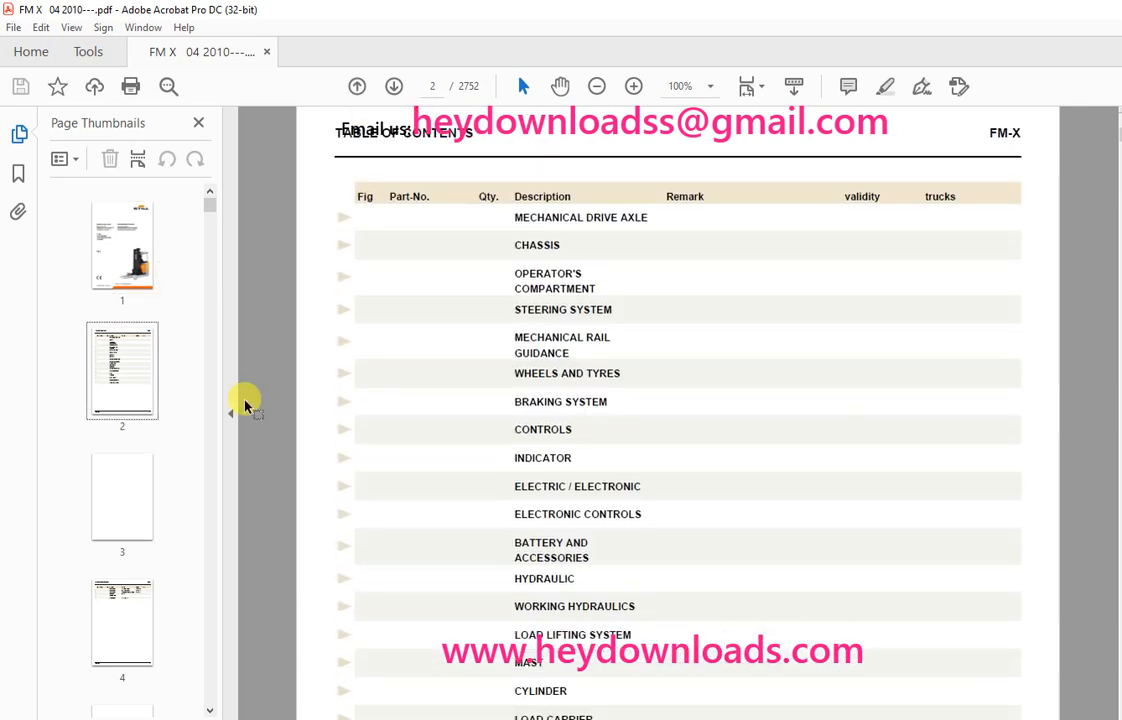
pyautogui.scroll(-3)
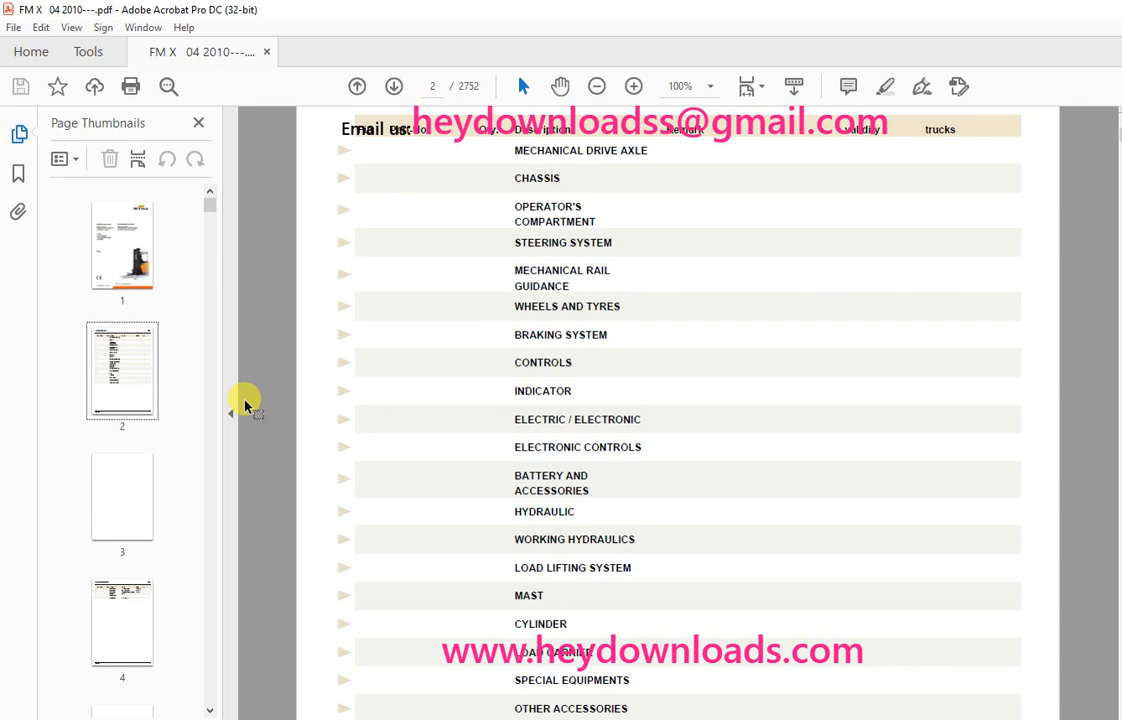
pyautogui.scroll(-3)
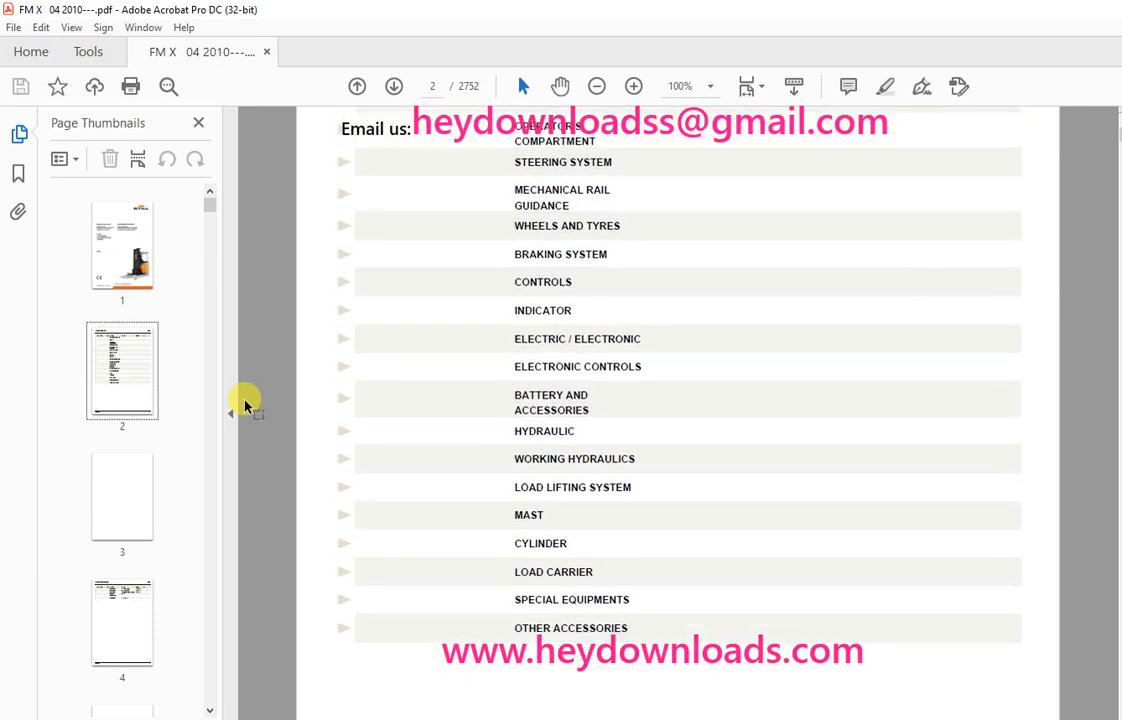
pyautogui.scroll(-3)
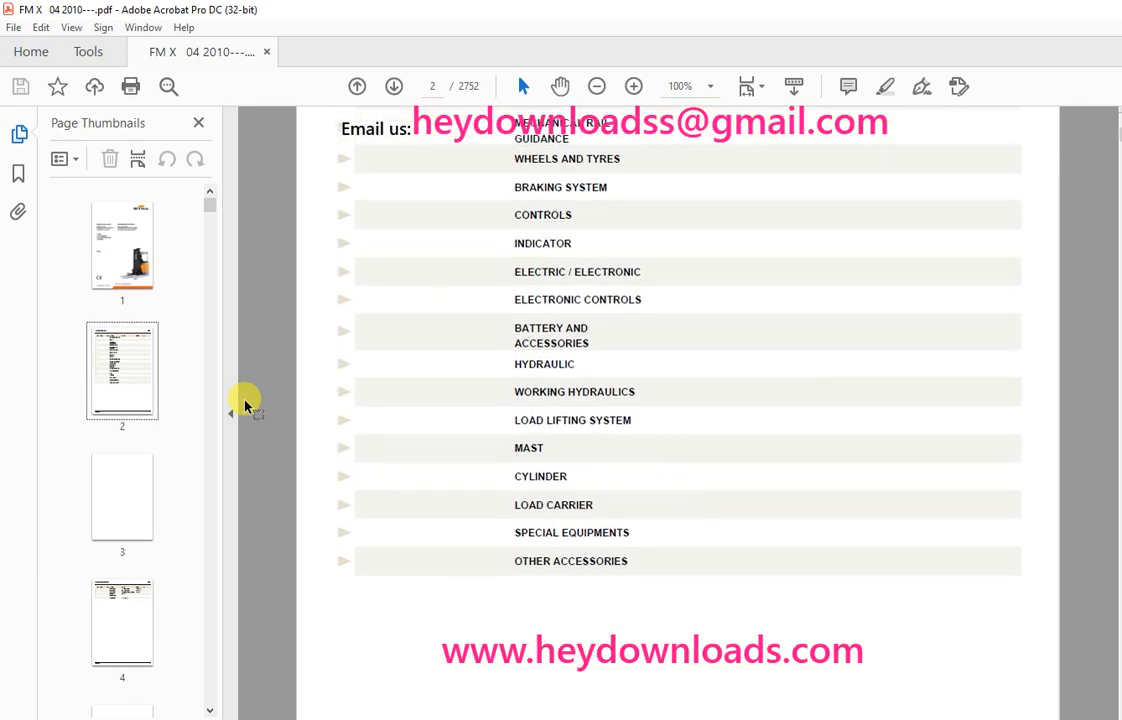
pyautogui.scroll(-3)
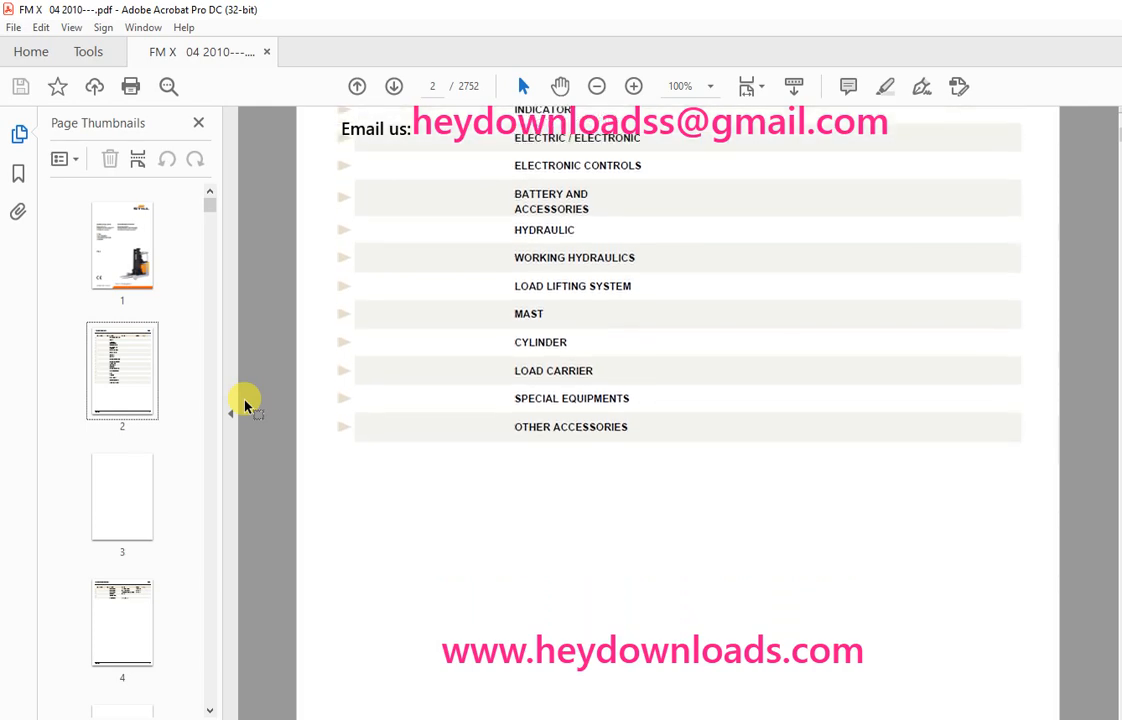
pyautogui.scroll(-3)
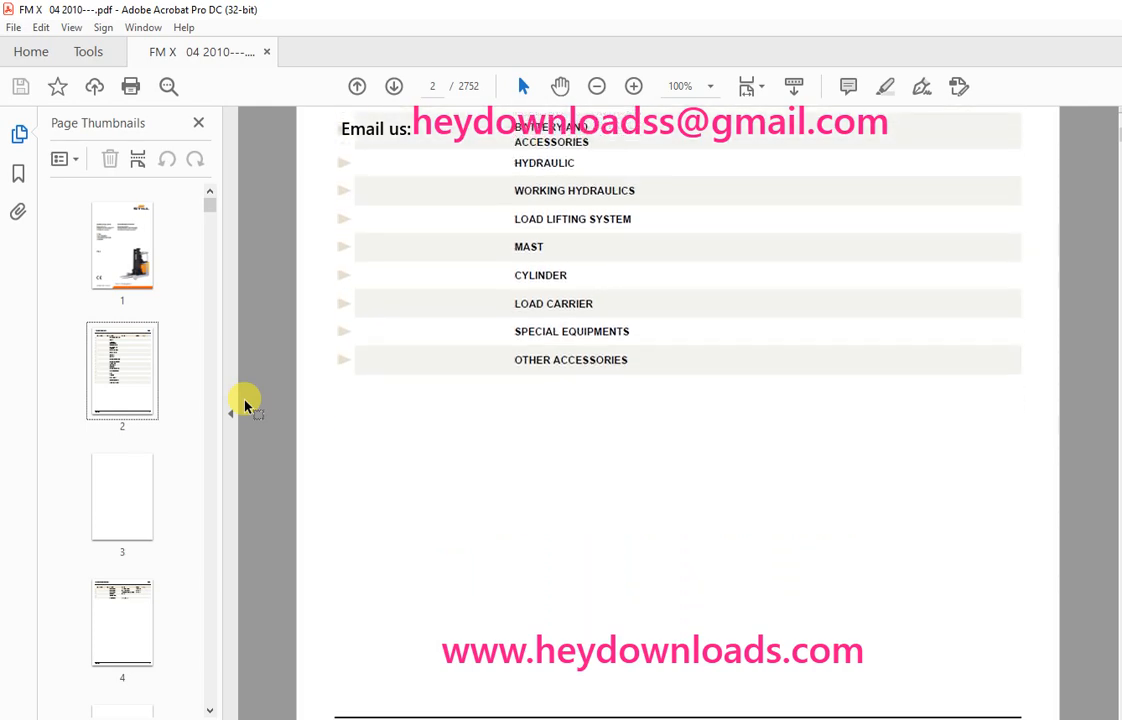
pyautogui.scroll(-3)
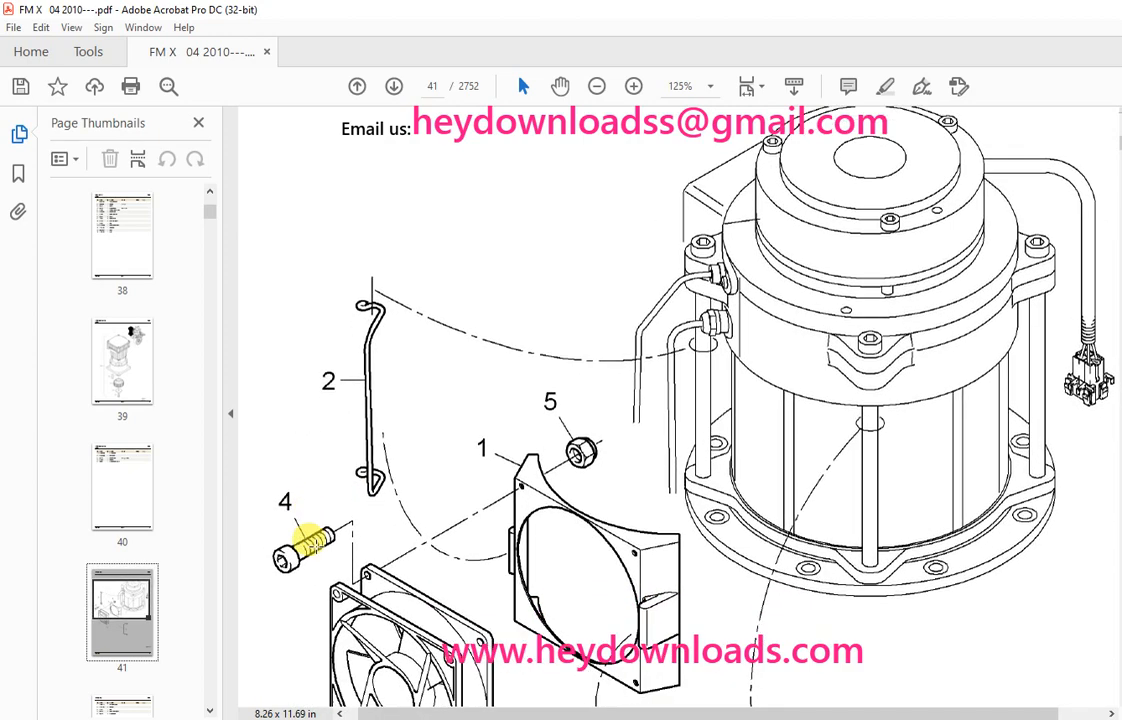
pyautogui.scroll(-3)
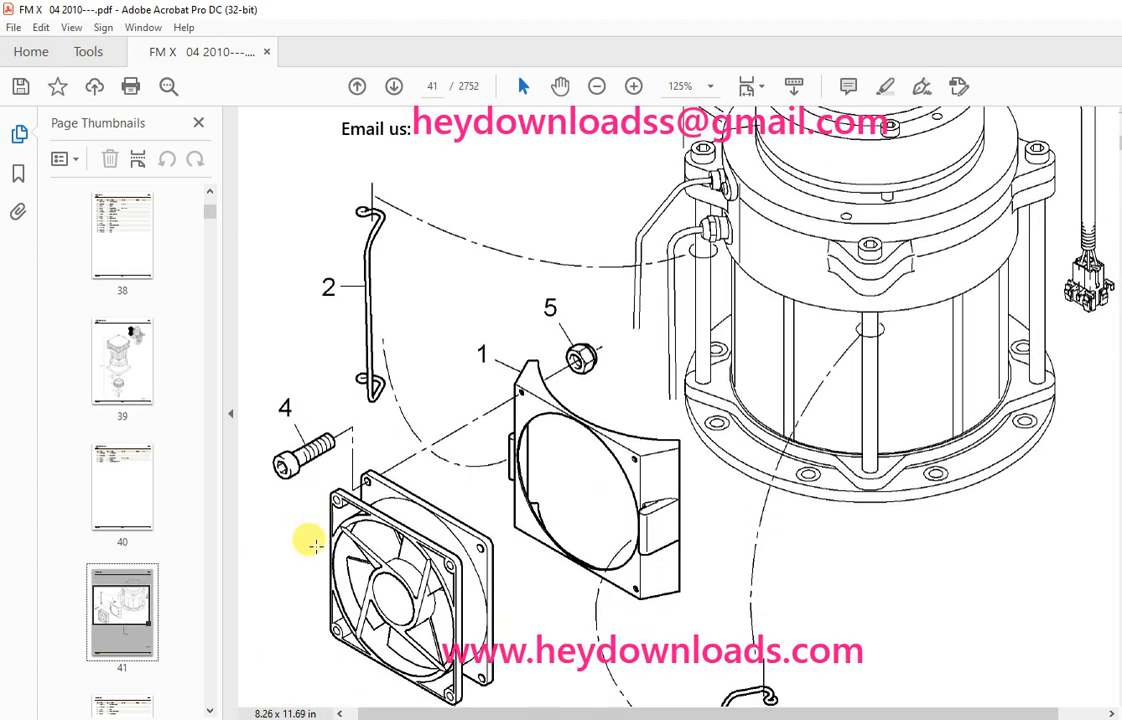
pyautogui.scroll(-3)
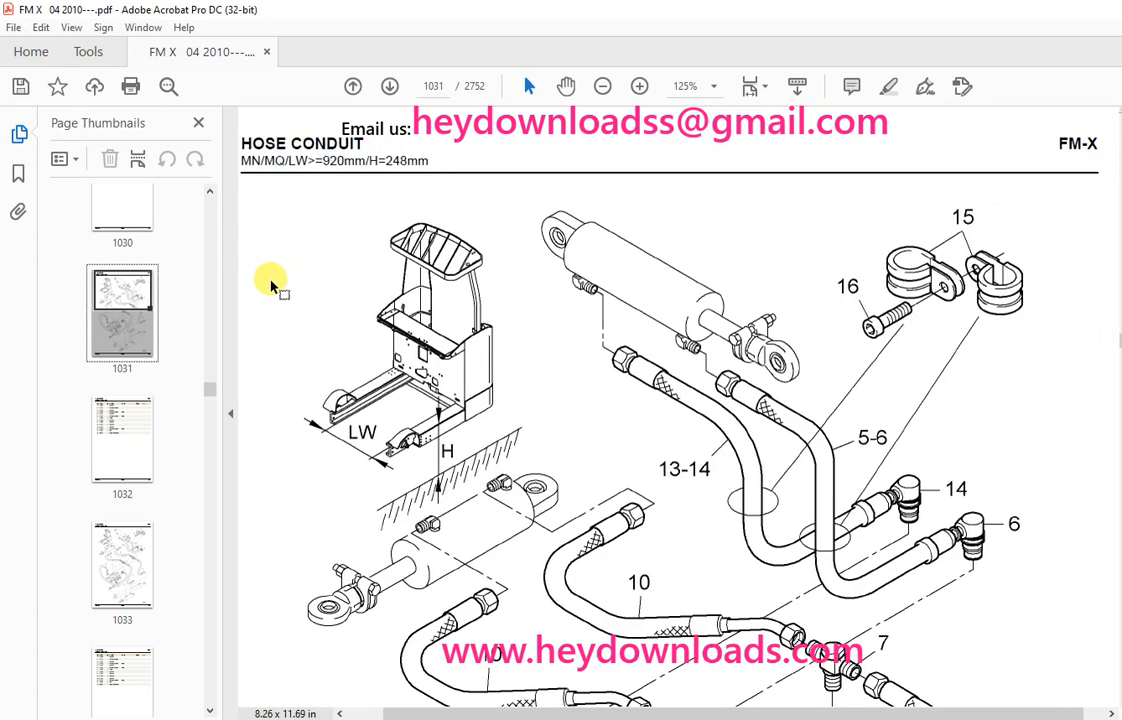
pyautogui.scroll(-3)
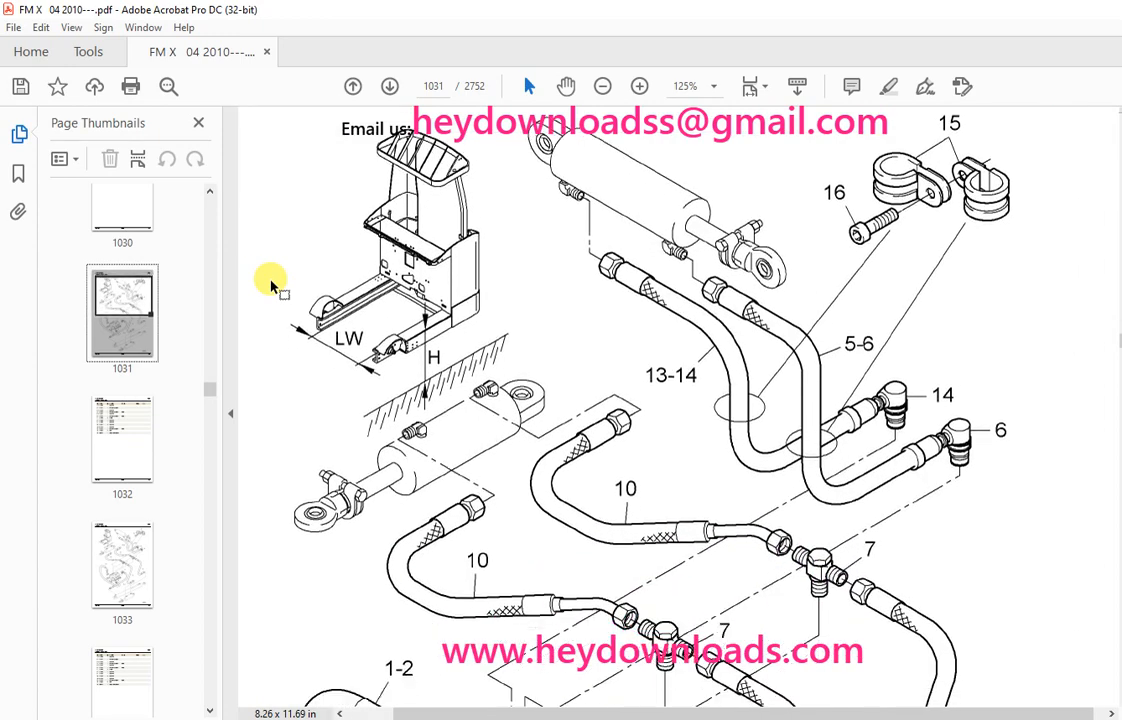
pyautogui.scroll(-3)
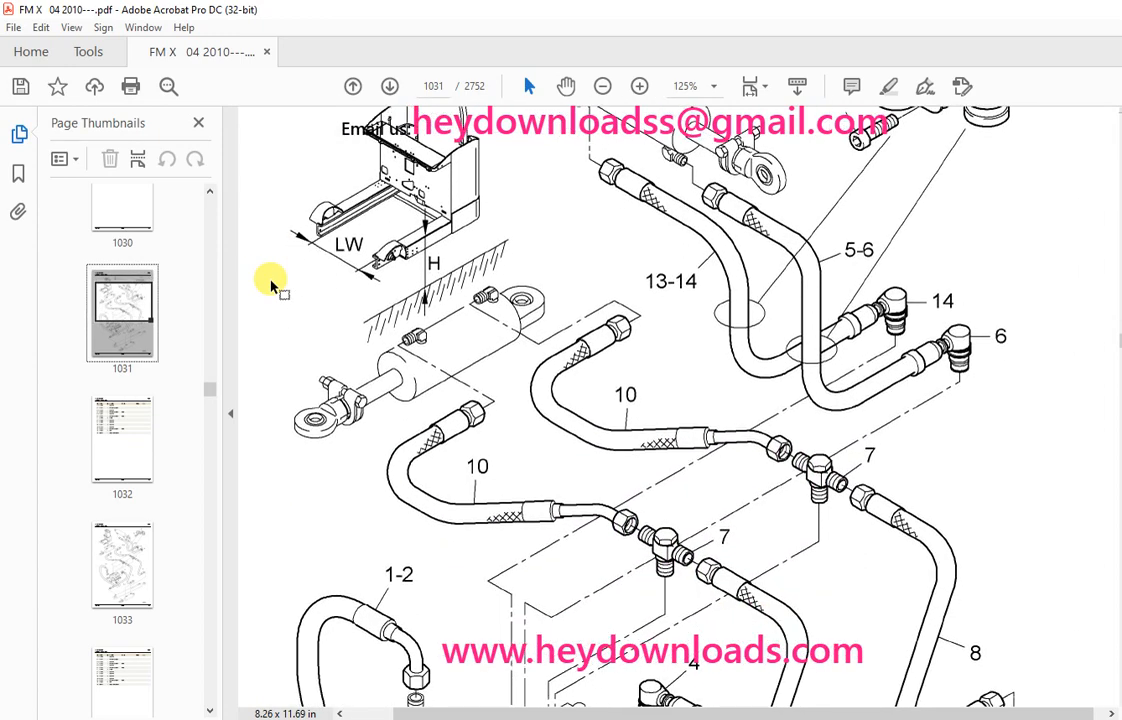
pyautogui.scroll(-3)
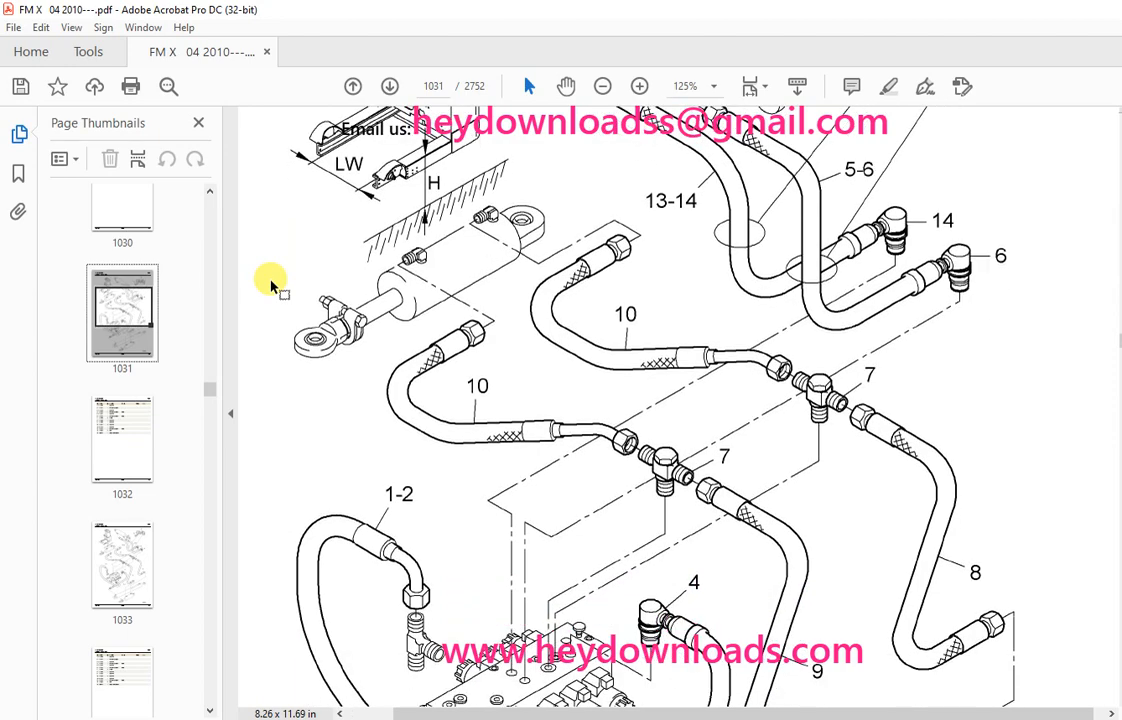
pyautogui.scroll(-3)
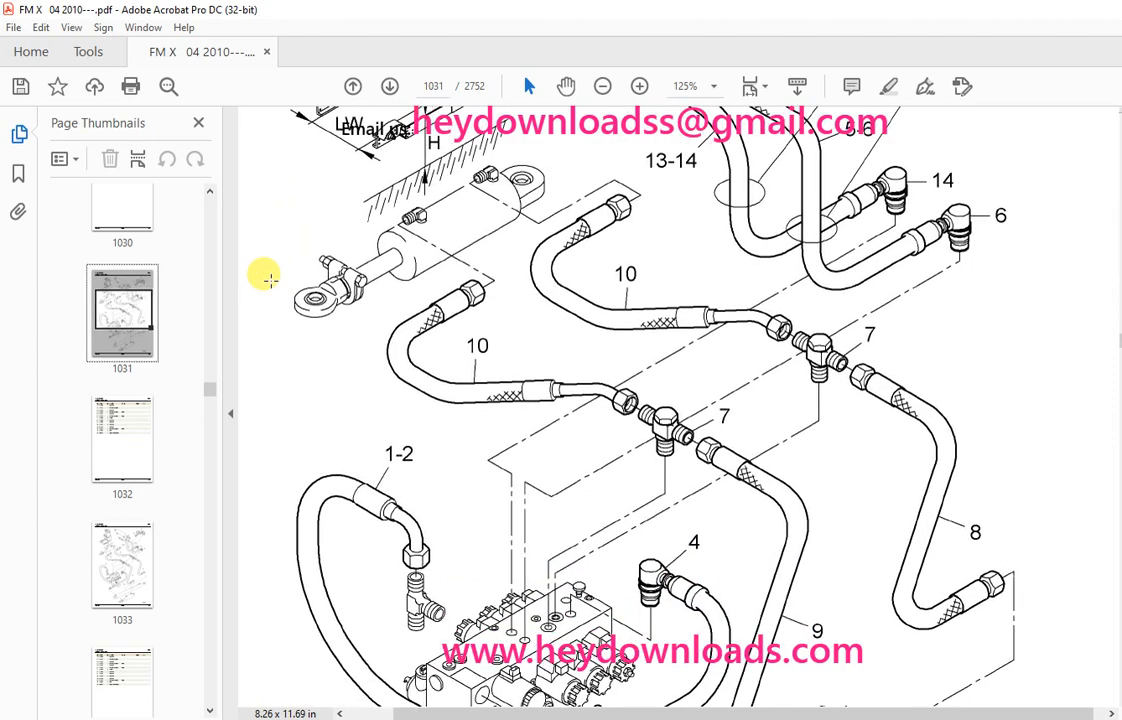
pyautogui.moveTo(275, 285)
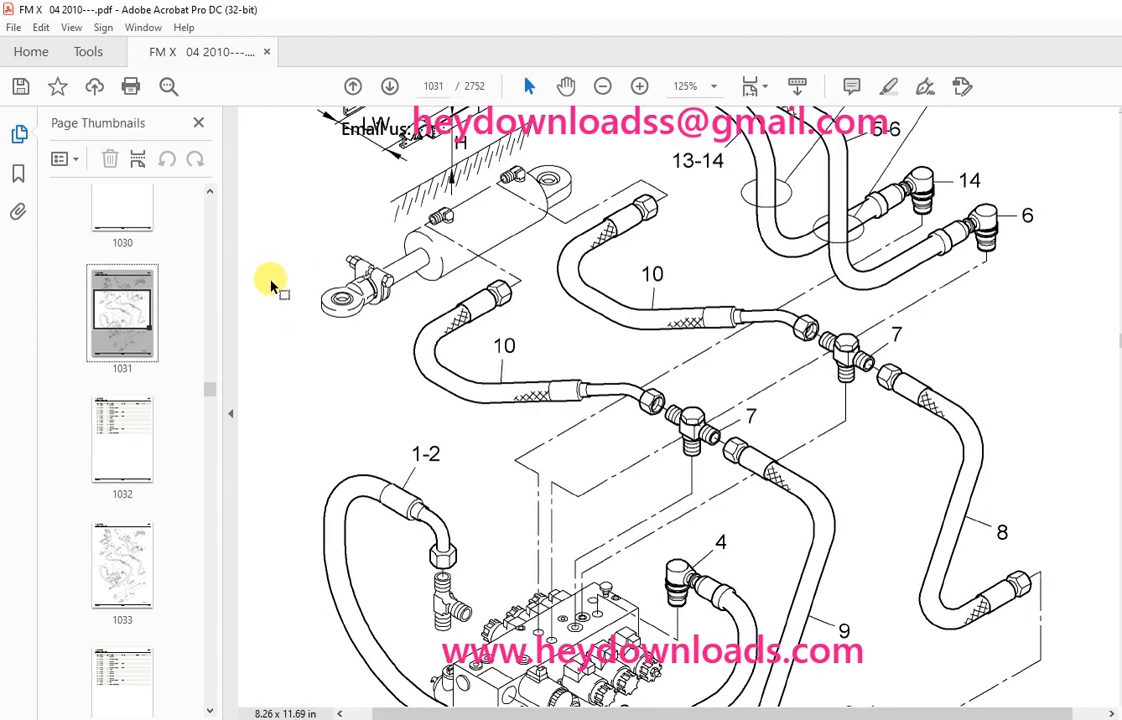
pyautogui.scroll(-3)
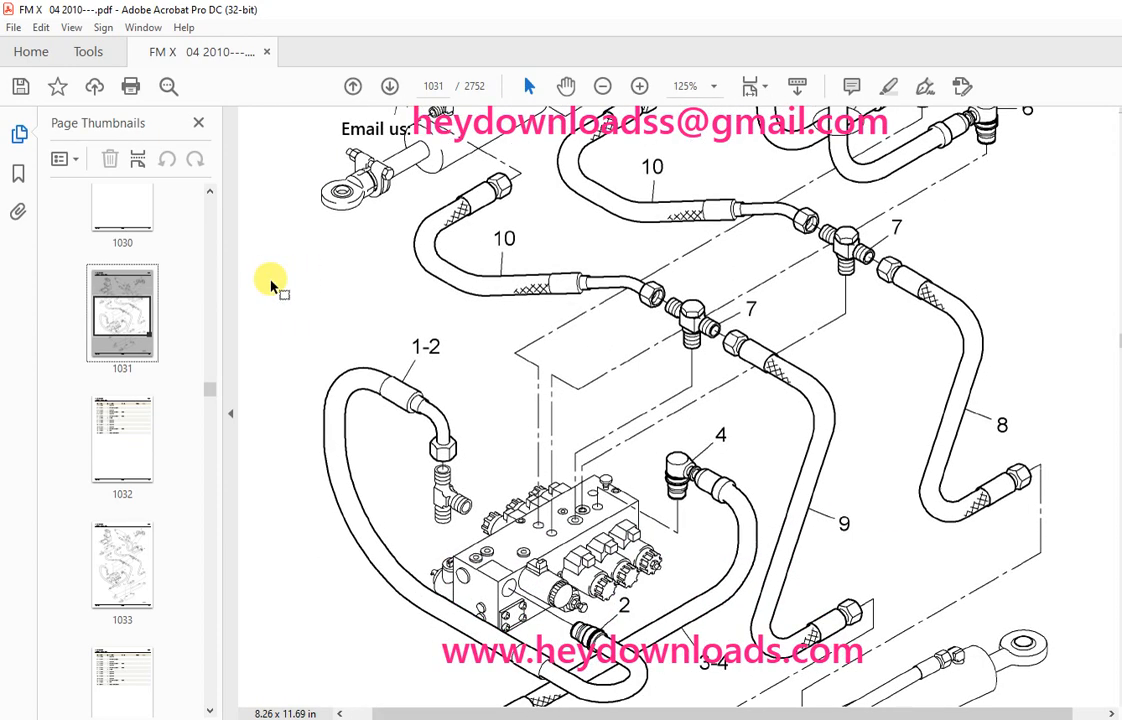
pyautogui.scroll(-3)
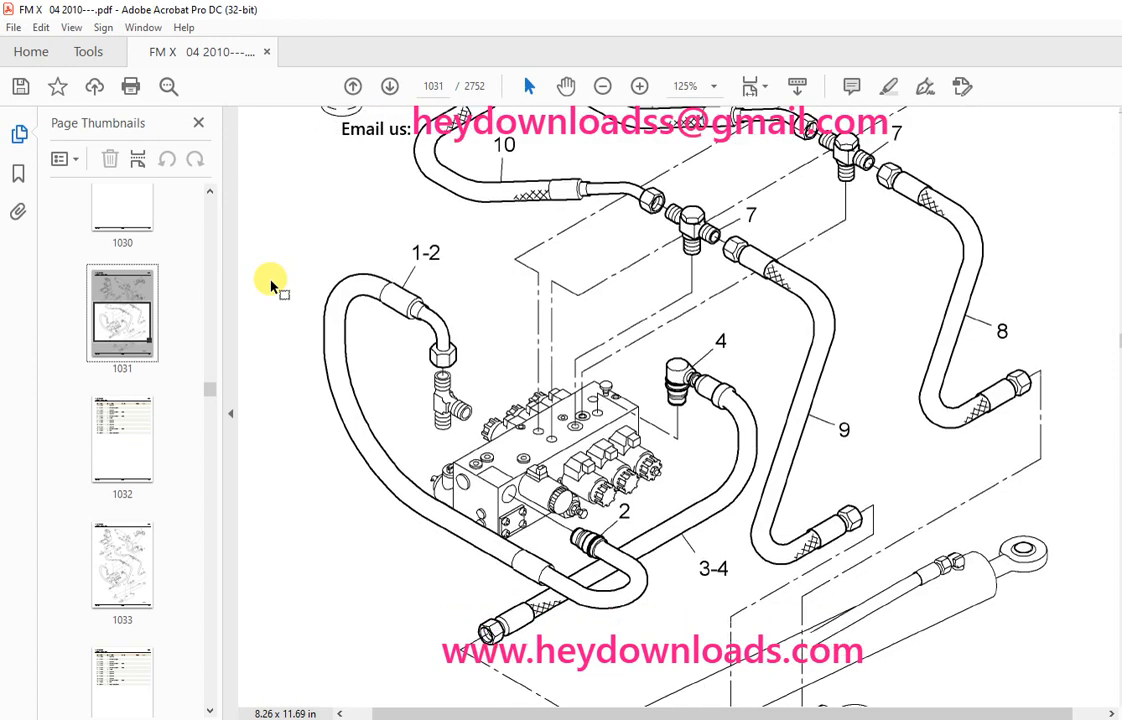
pyautogui.scroll(-3)
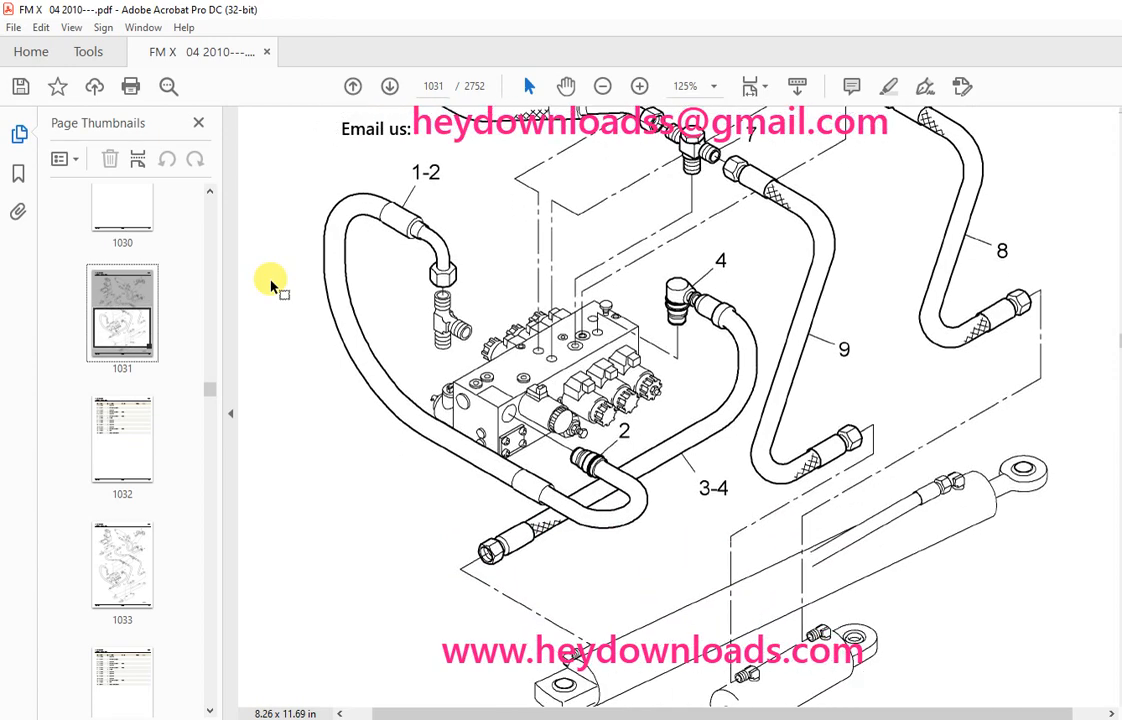
pyautogui.scroll(-3)
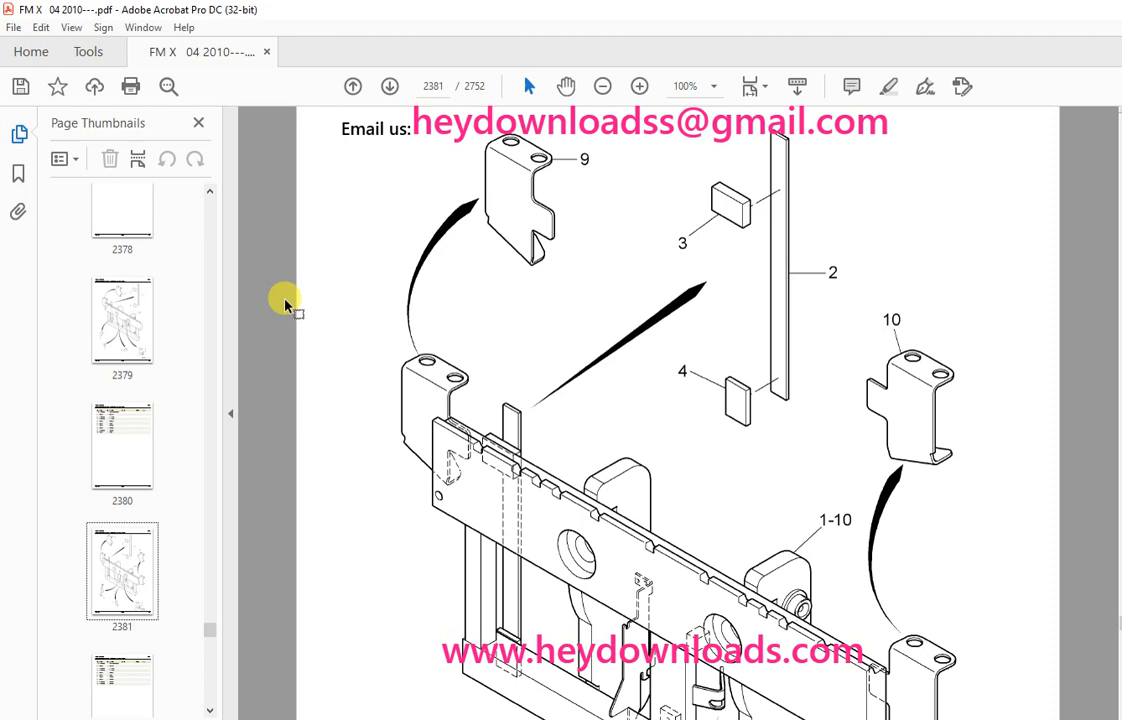
pyautogui.scroll(-3)
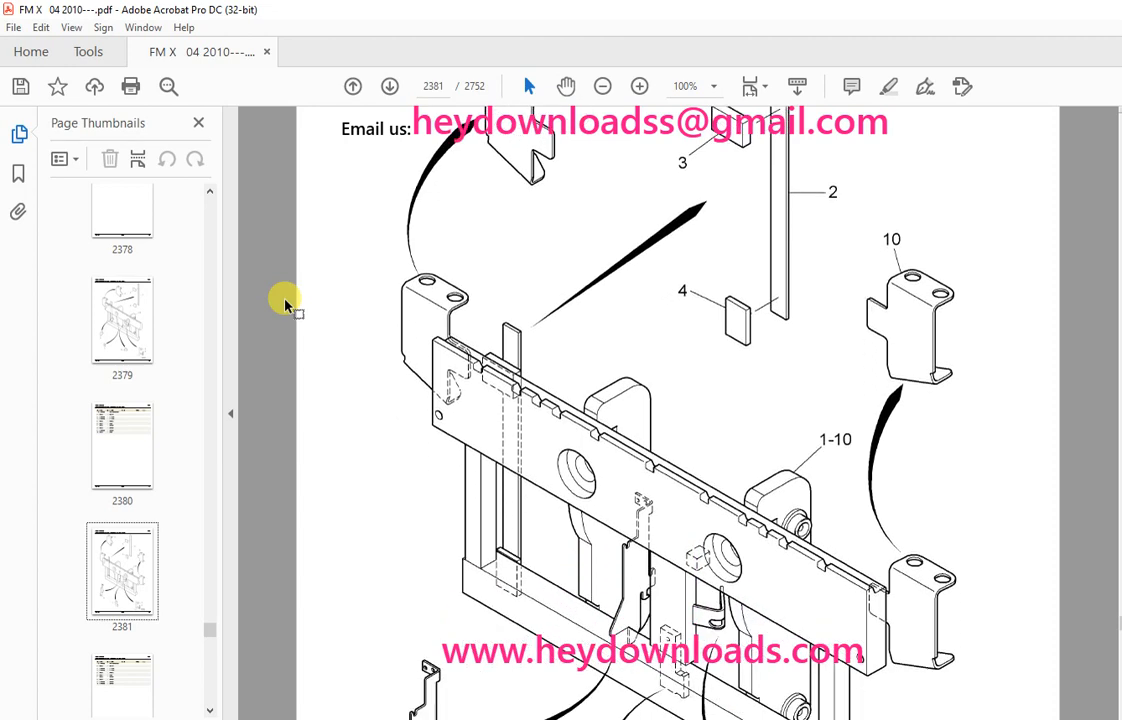
pyautogui.scroll(-3)
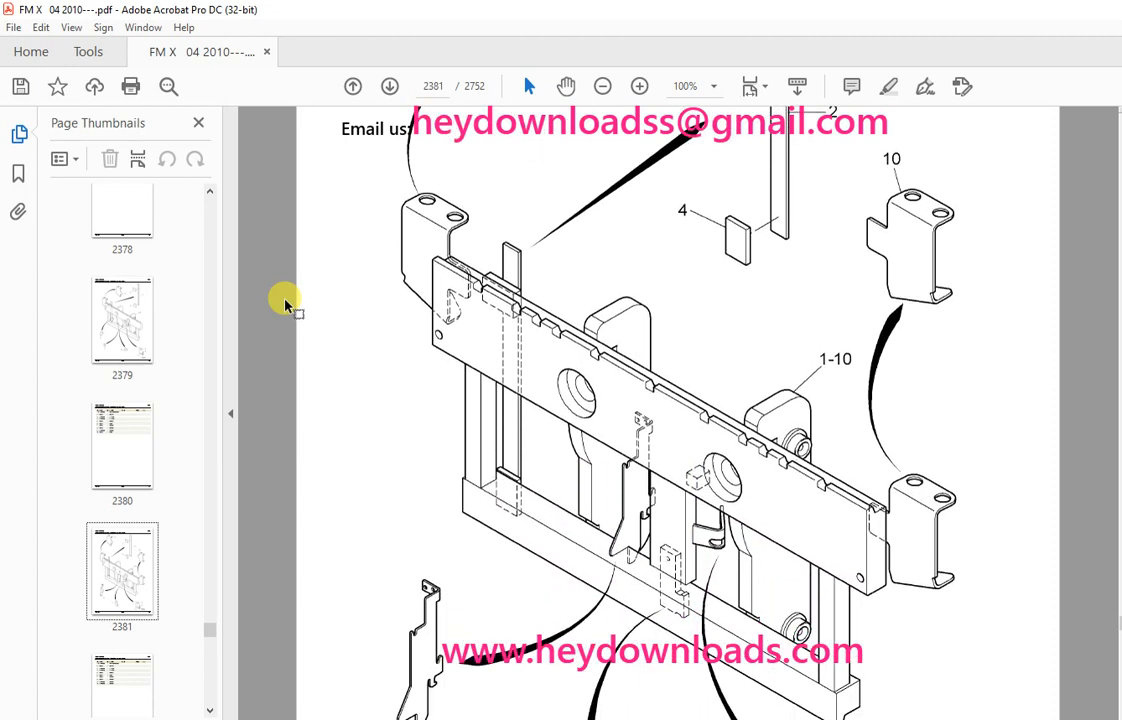
pyautogui.scroll(-3)
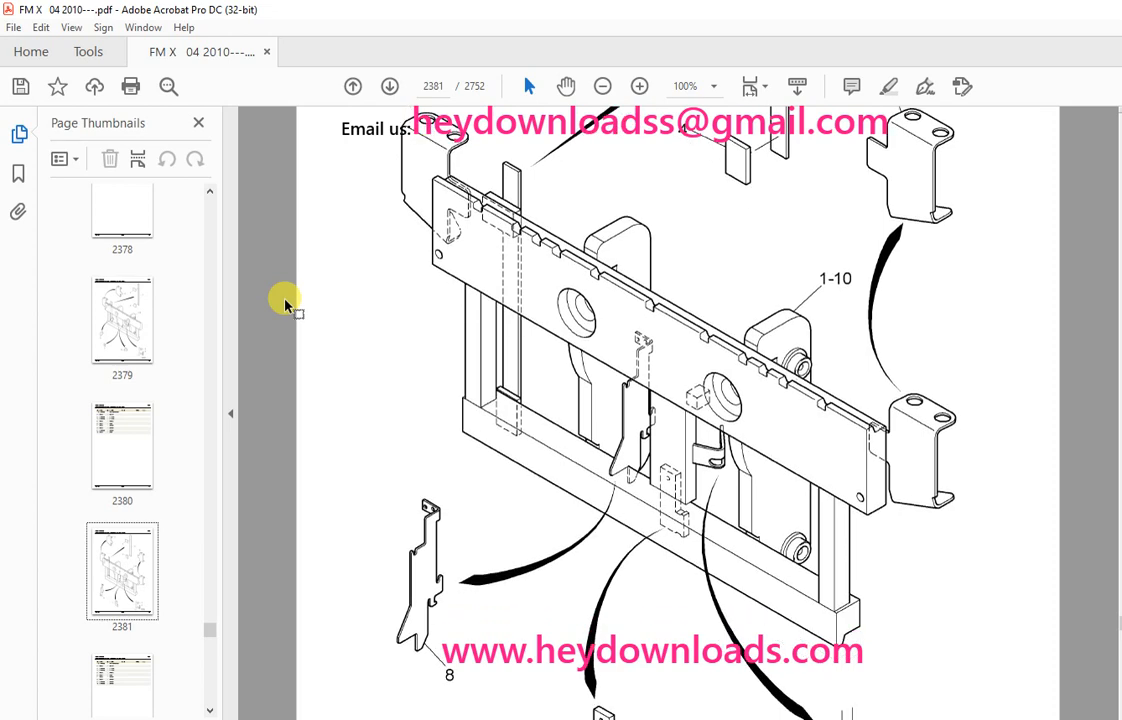